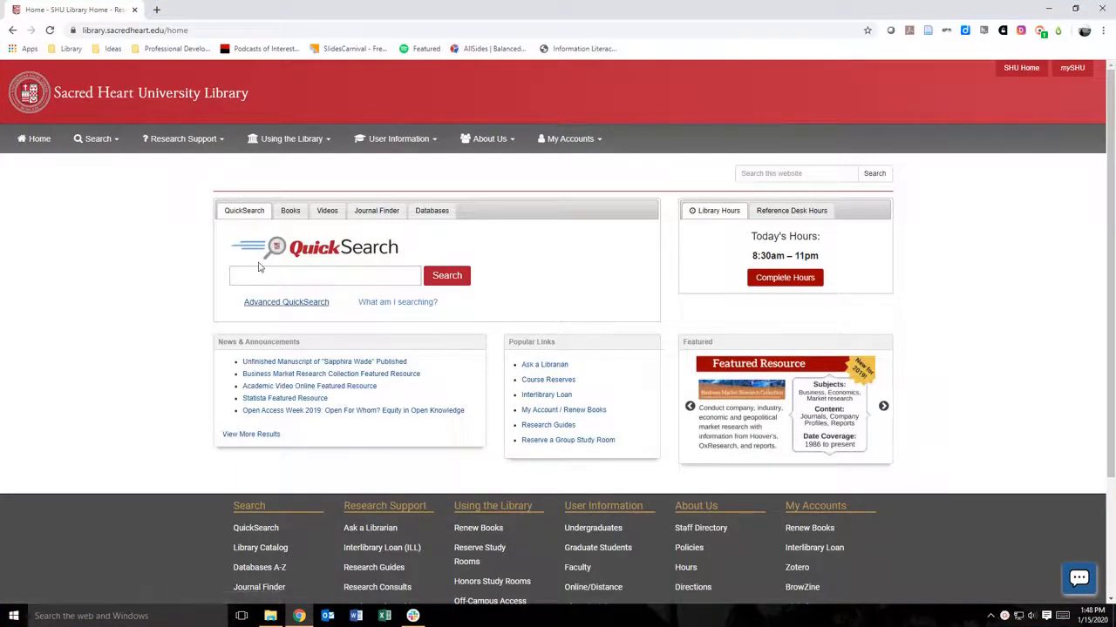
Open the Using the Library menu in the library site's top navigation.
click(292, 138)
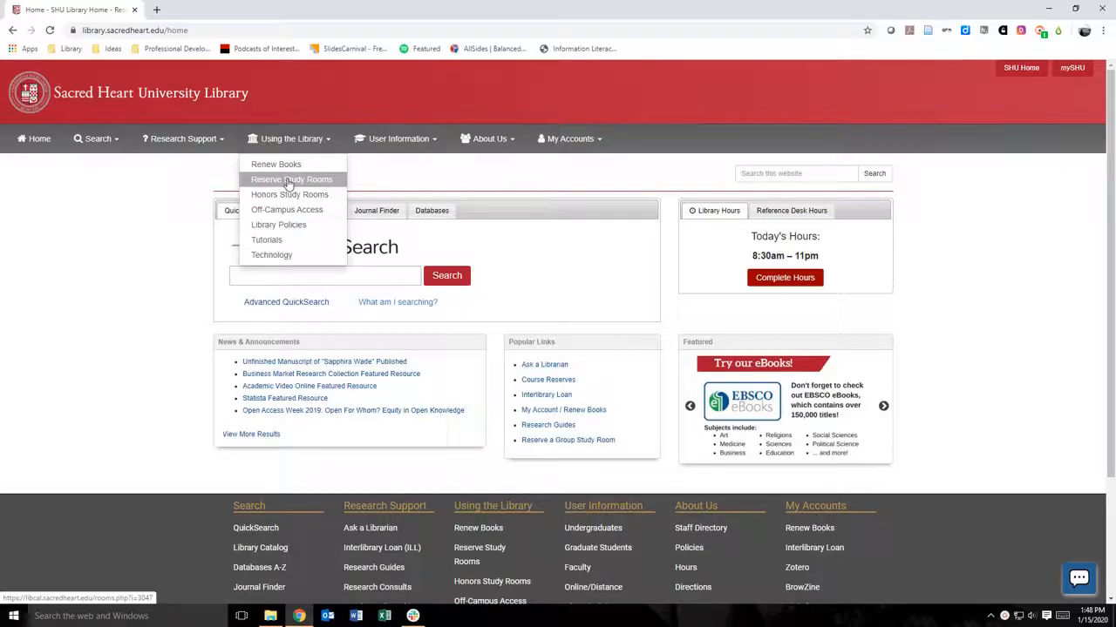
Choose Reserve Study Rooms to reach the LibCal space availability grid.
click(291, 179)
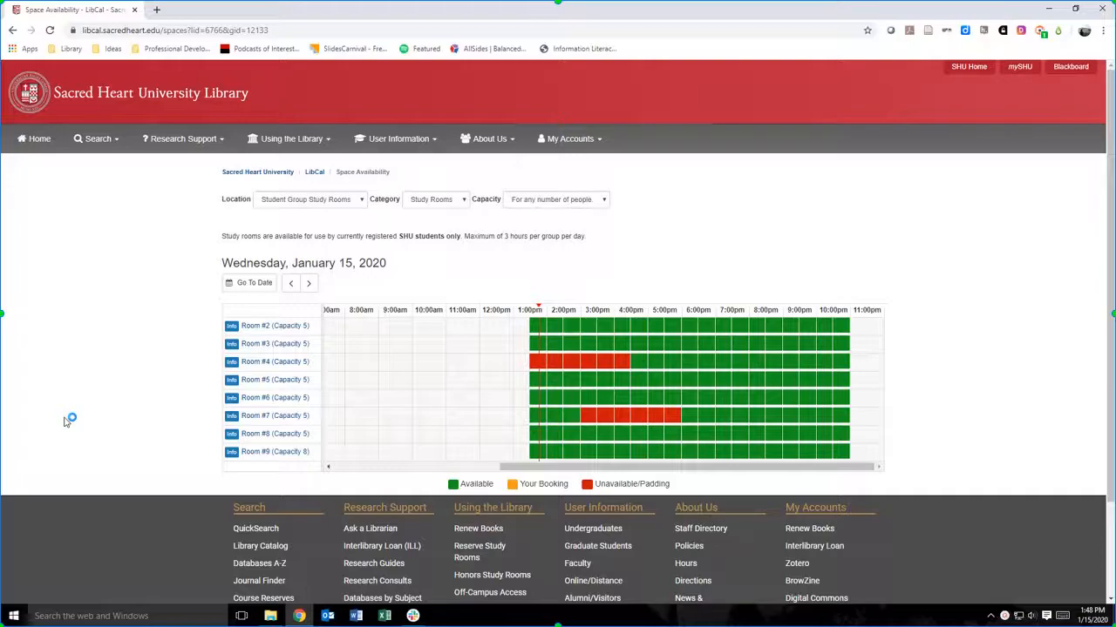
mouse_move(111, 398)
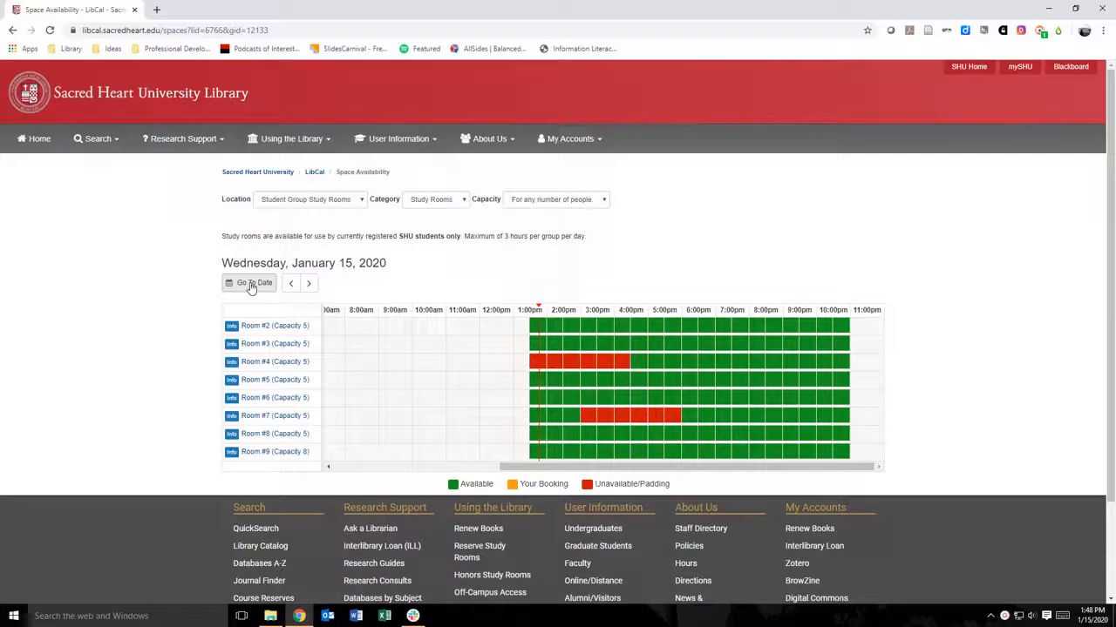
click(249, 282)
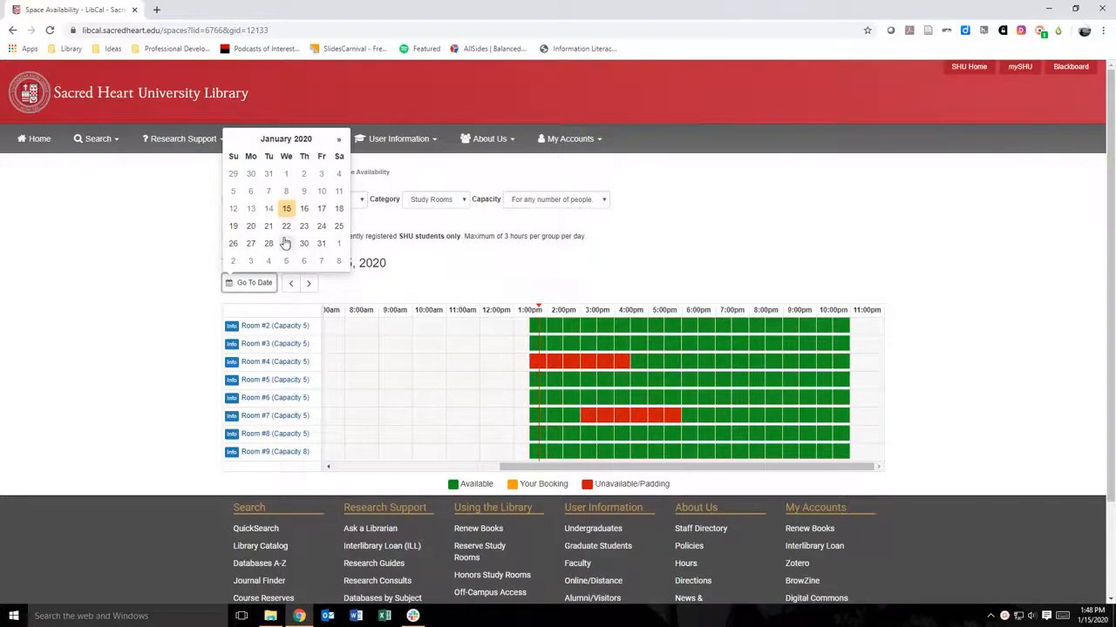
click(286, 225)
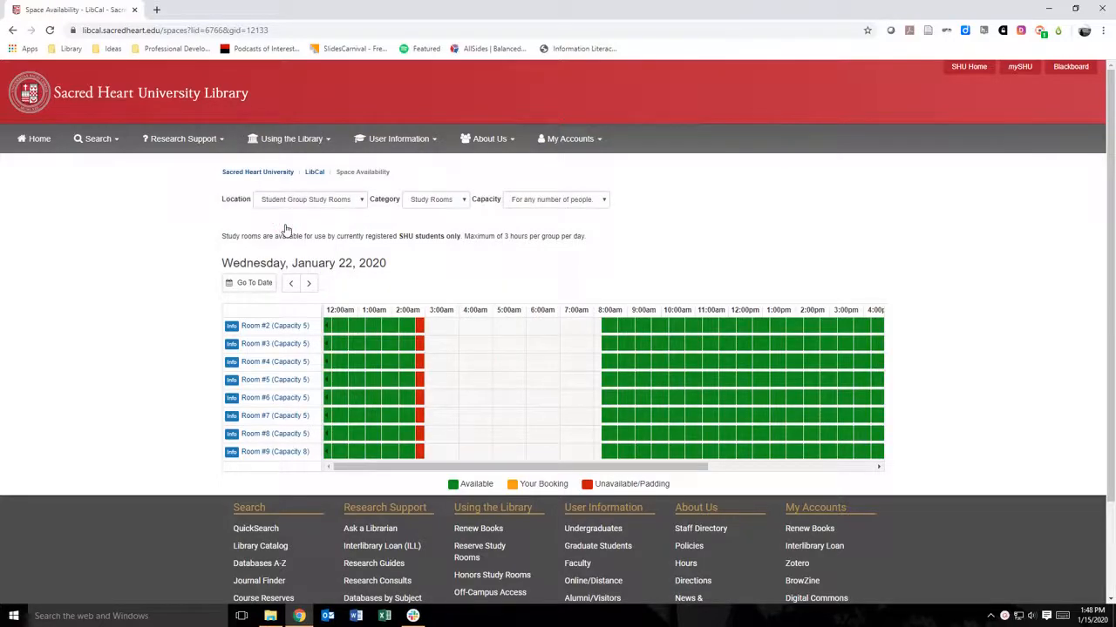
click(250, 282)
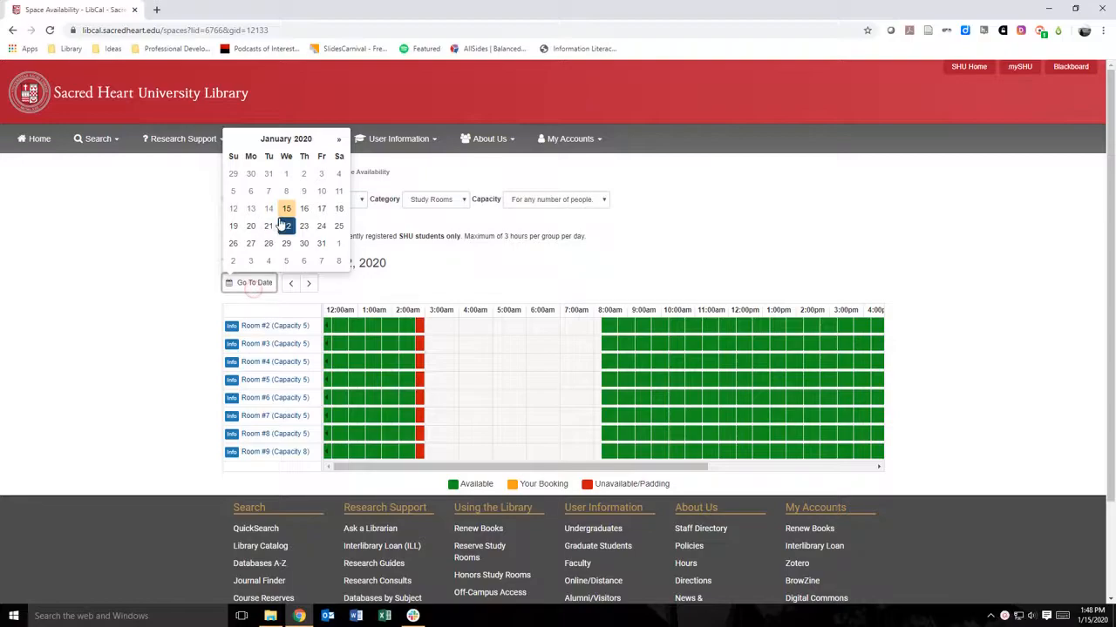
click(286, 208)
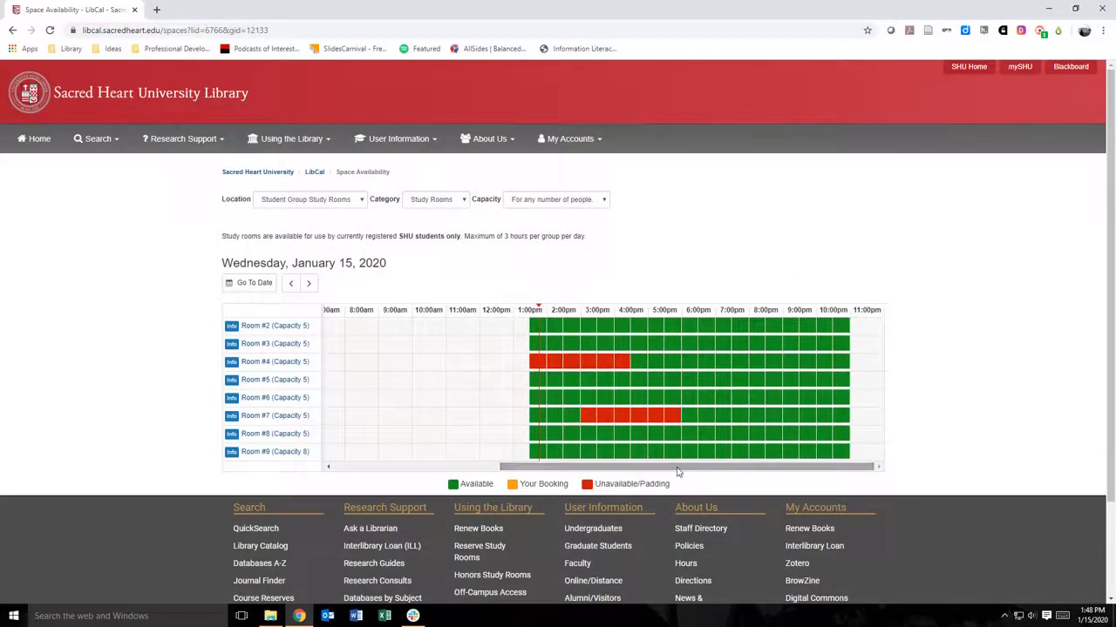
mouse_move(660, 349)
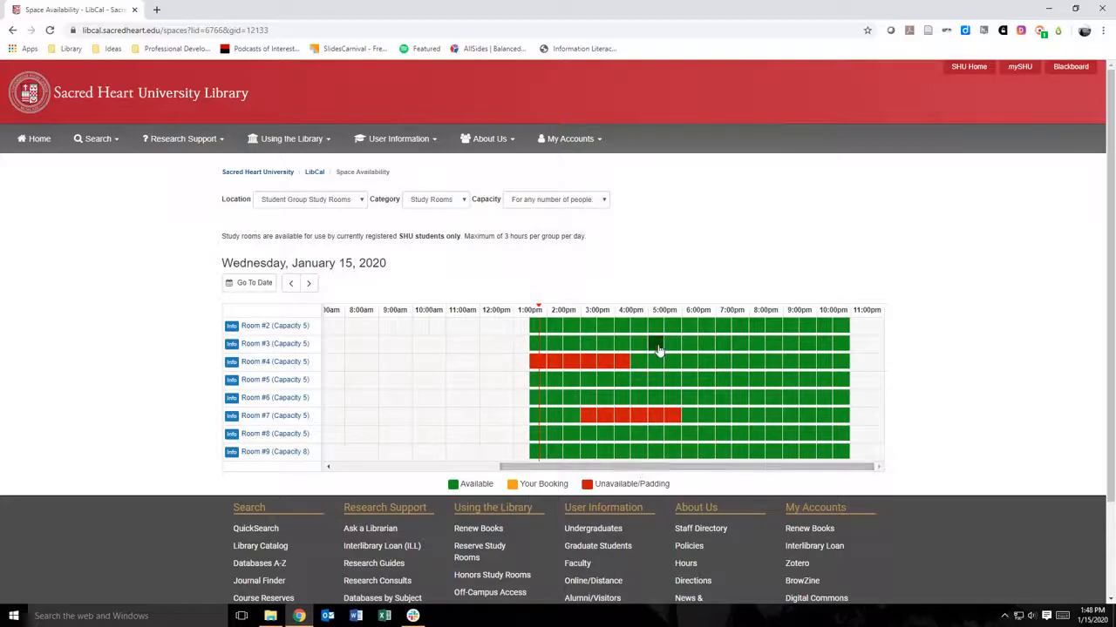
mouse_move(655, 330)
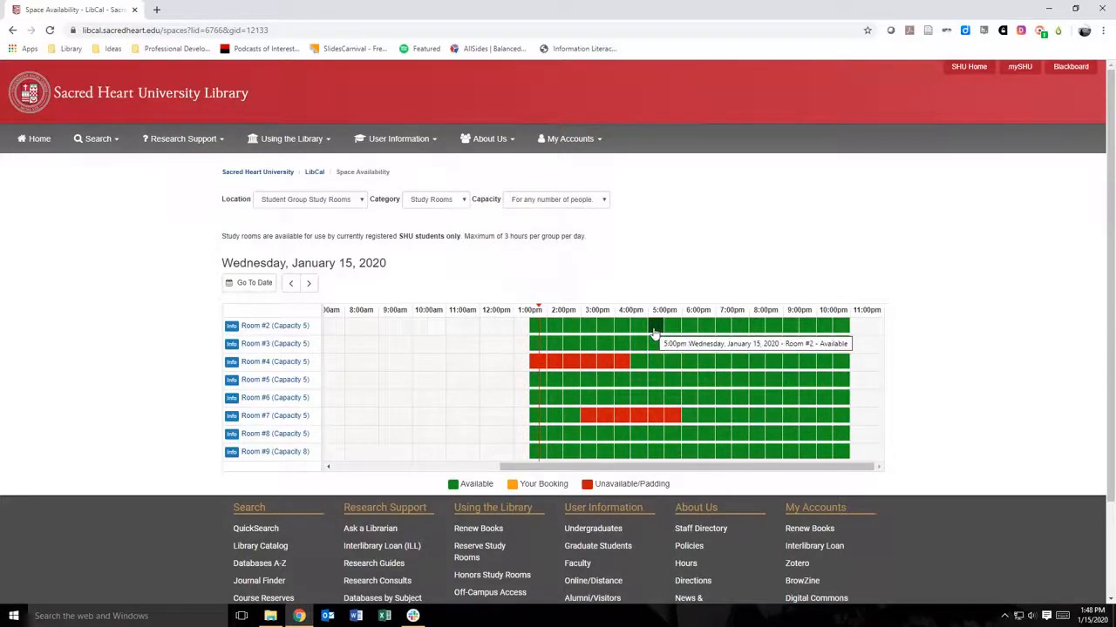
Select Room #2 starting at 5:00pm and extend the booking until 7:00pm.
click(655, 325)
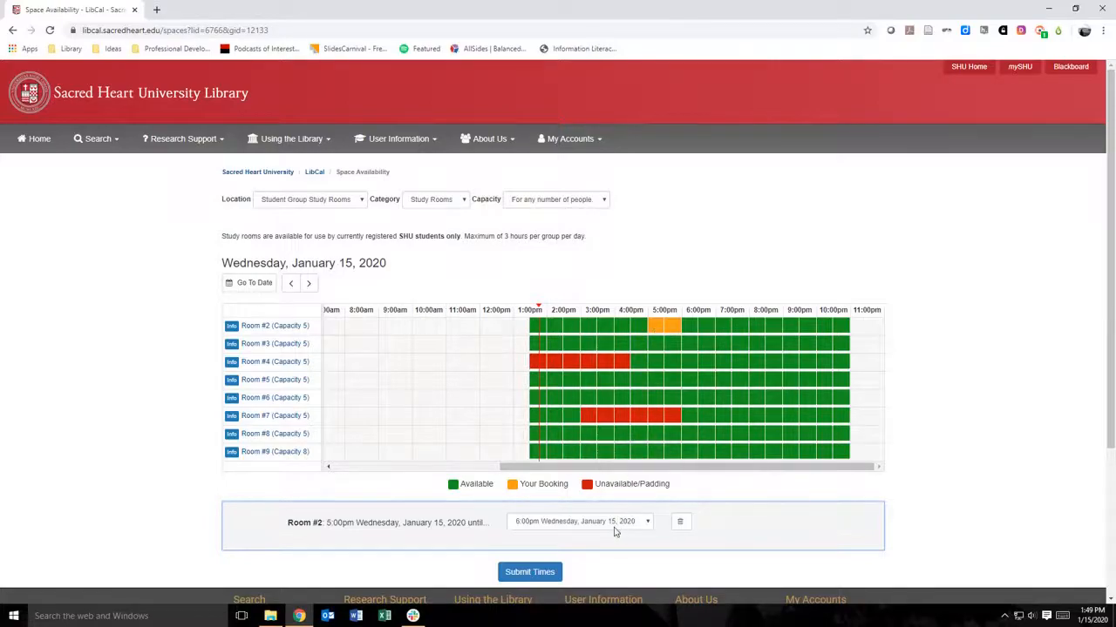
click(646, 521)
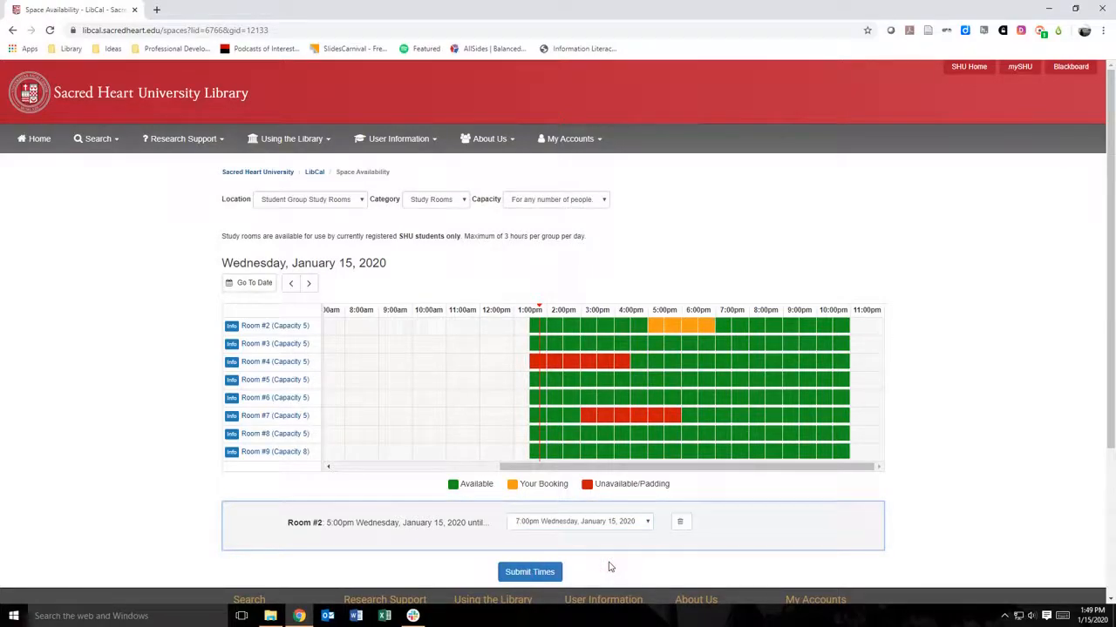
scroll(down, 3)
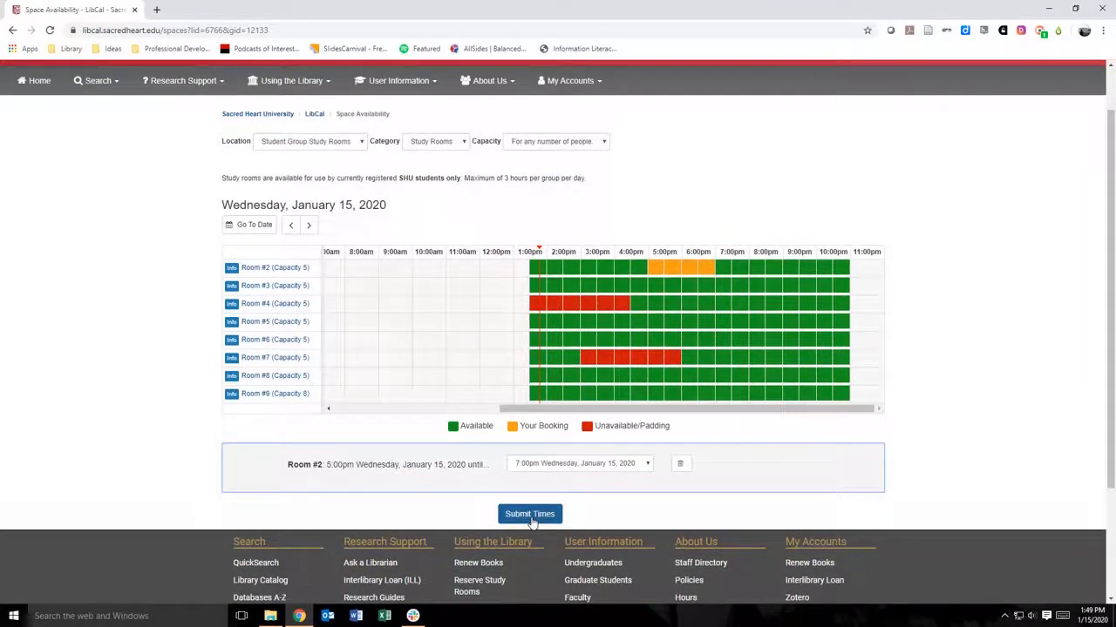
Submit the Room #2 5–7pm times and accept the terms to reach the form.
click(529, 513)
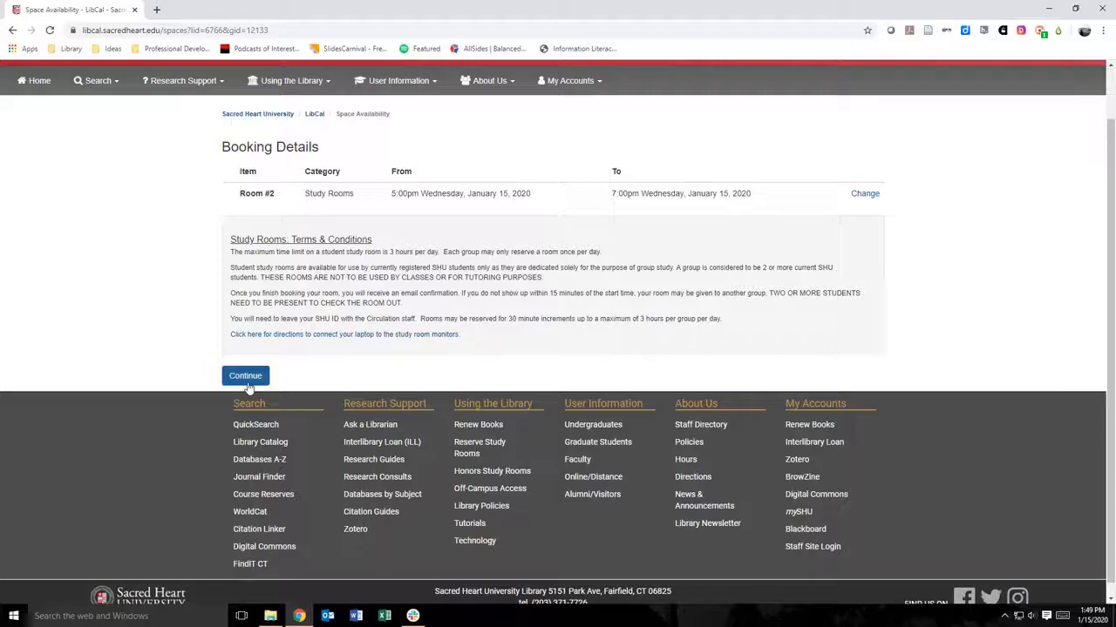
click(245, 375)
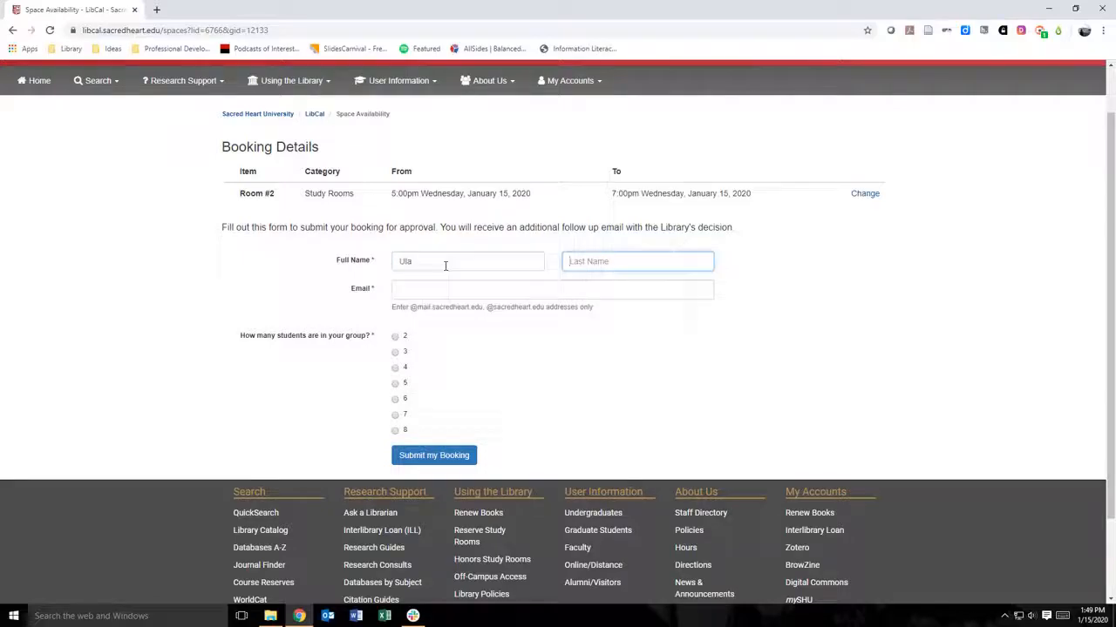
text(Lechtenberg)
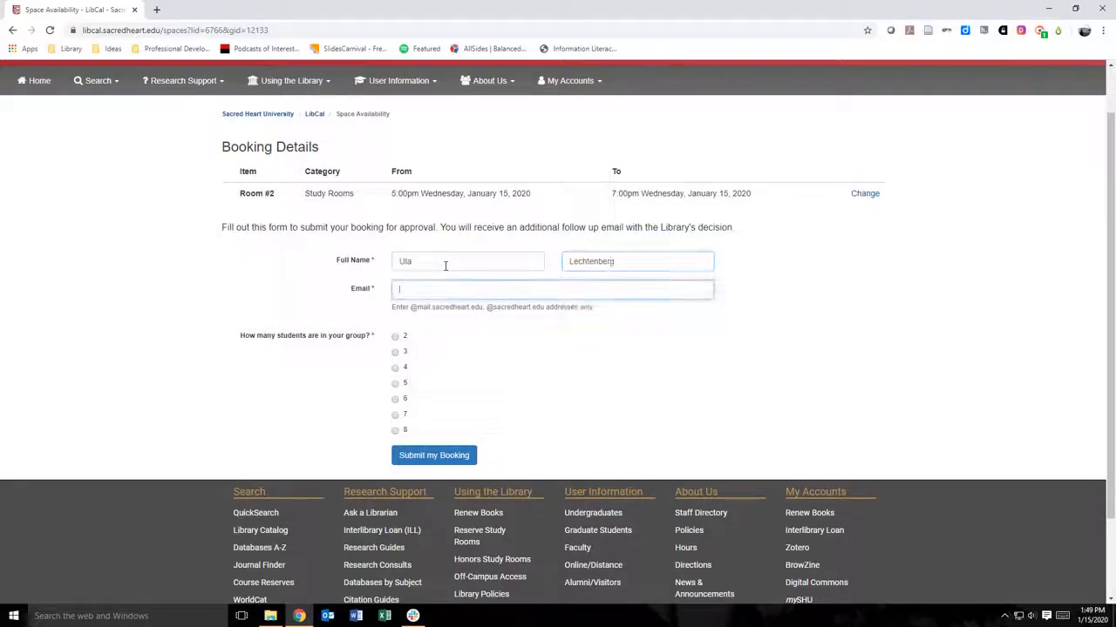
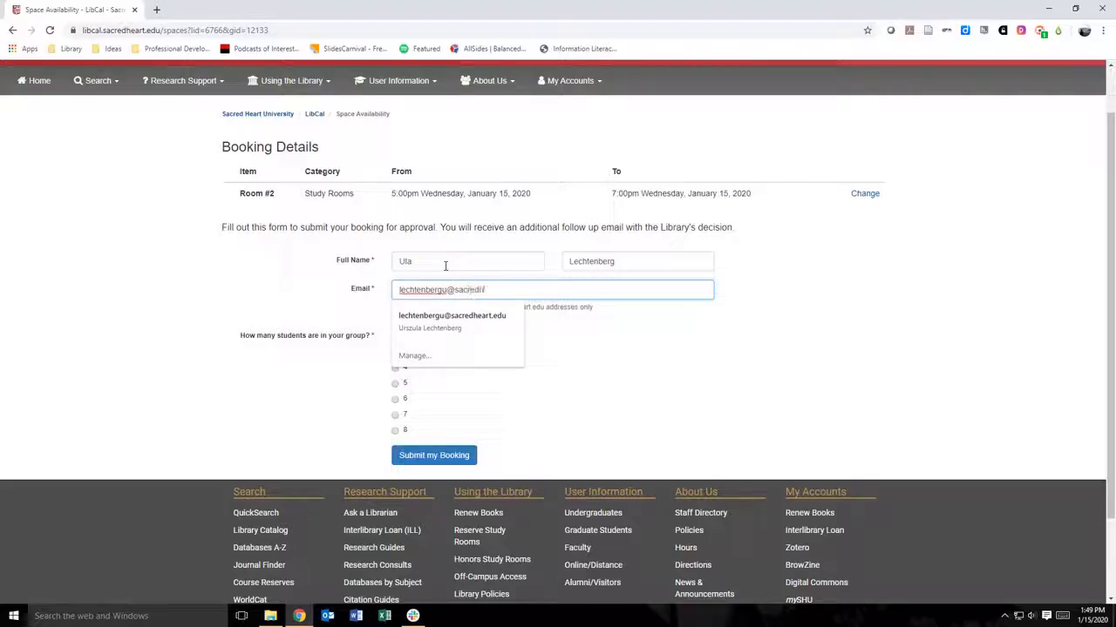
click(451, 316)
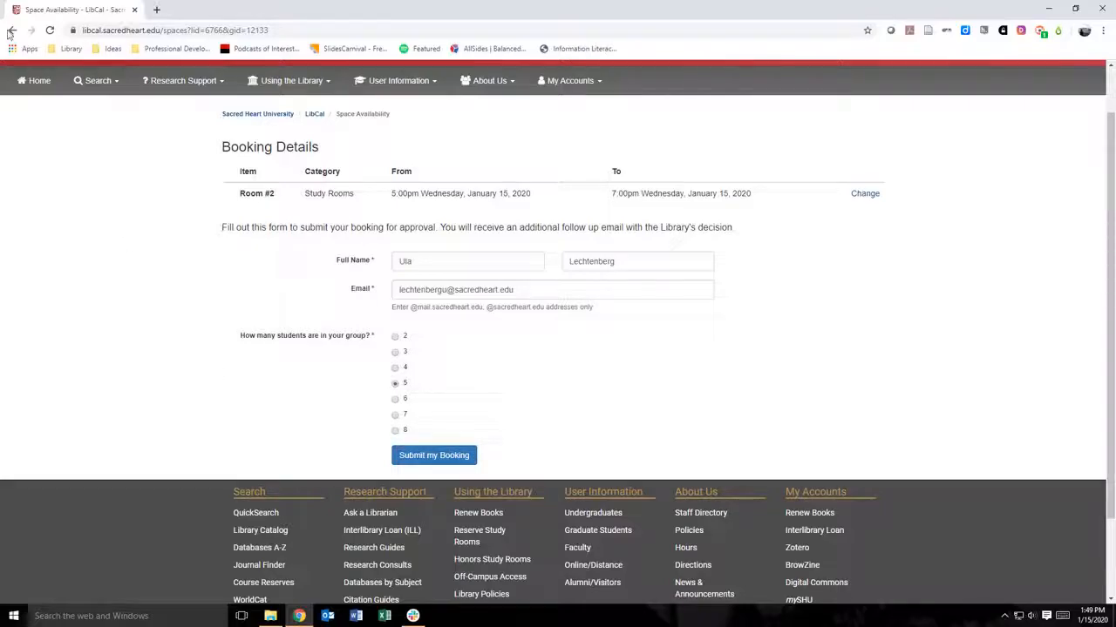
Return to the availability grid and switch the Location to Honors Students.
click(13, 30)
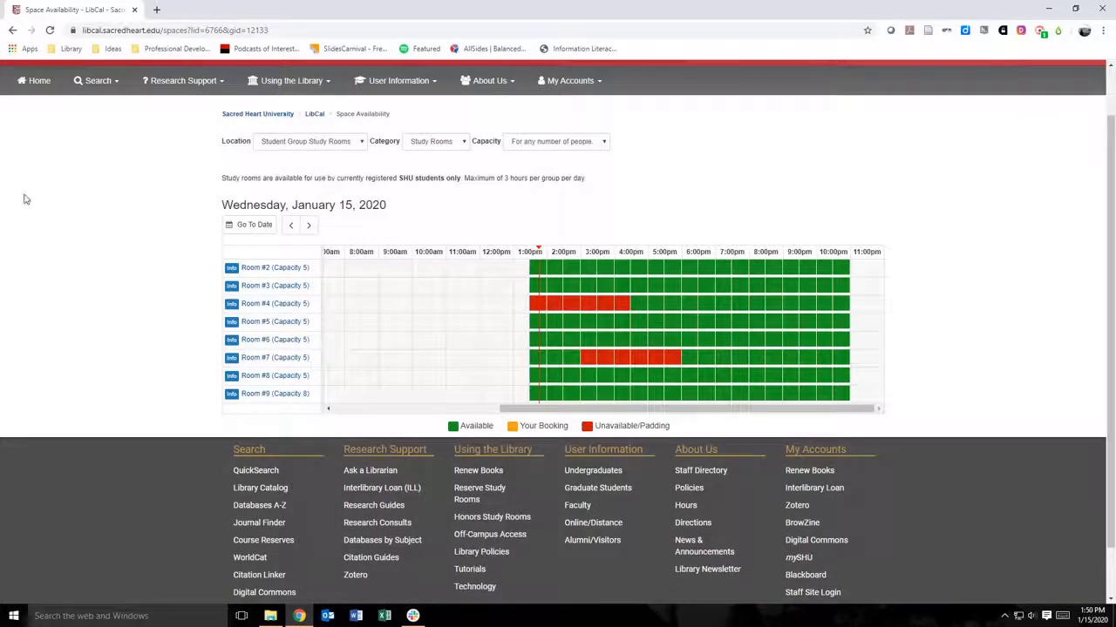
scroll(up, 3)
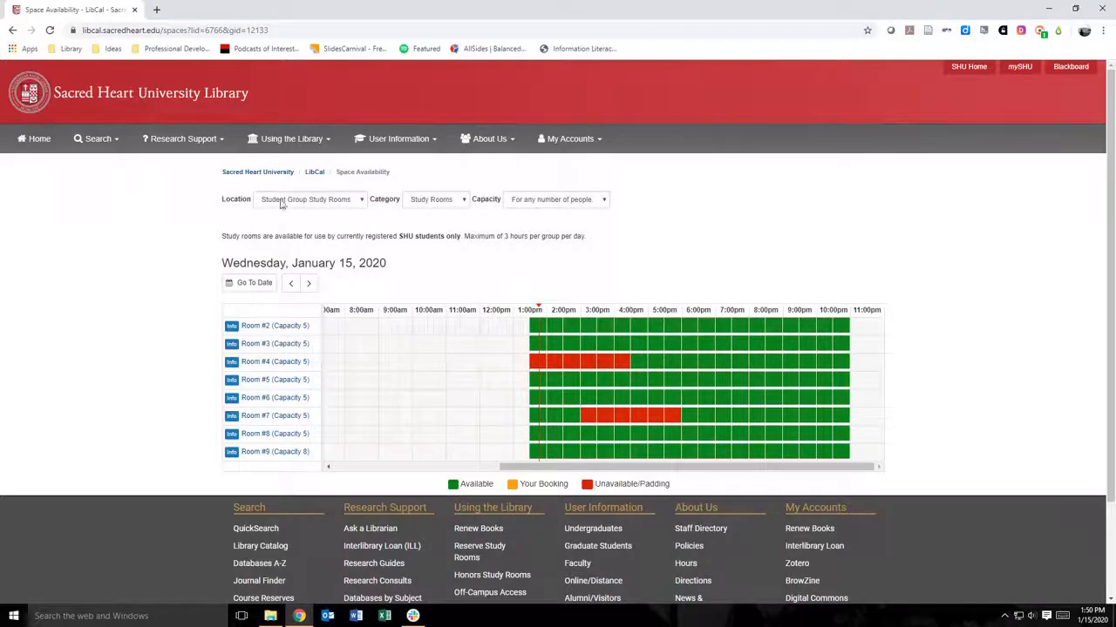
click(310, 200)
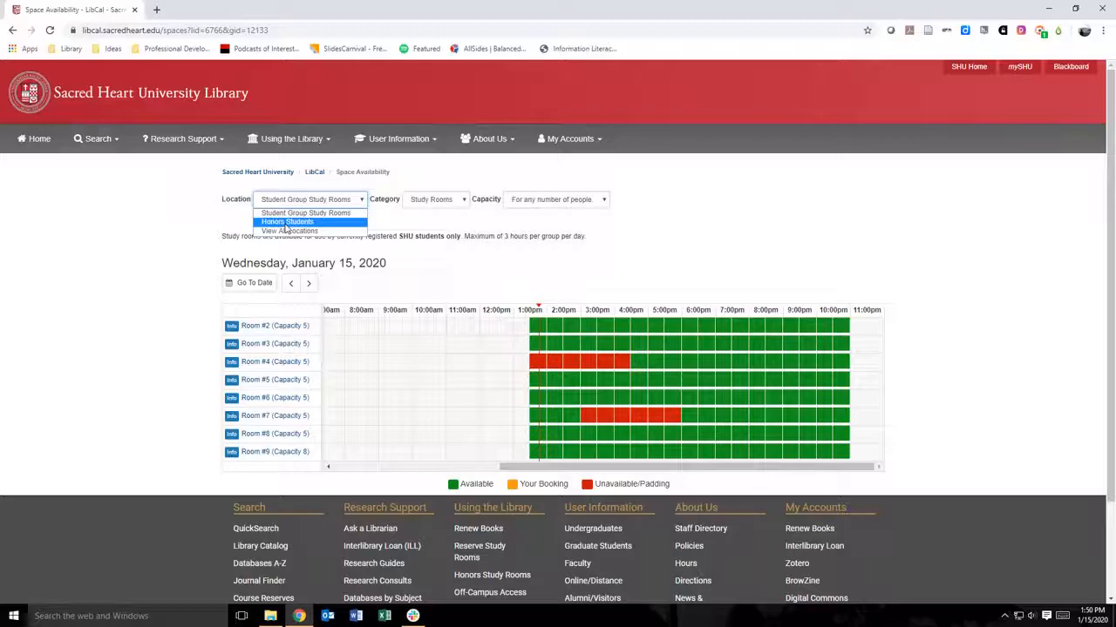
click(288, 222)
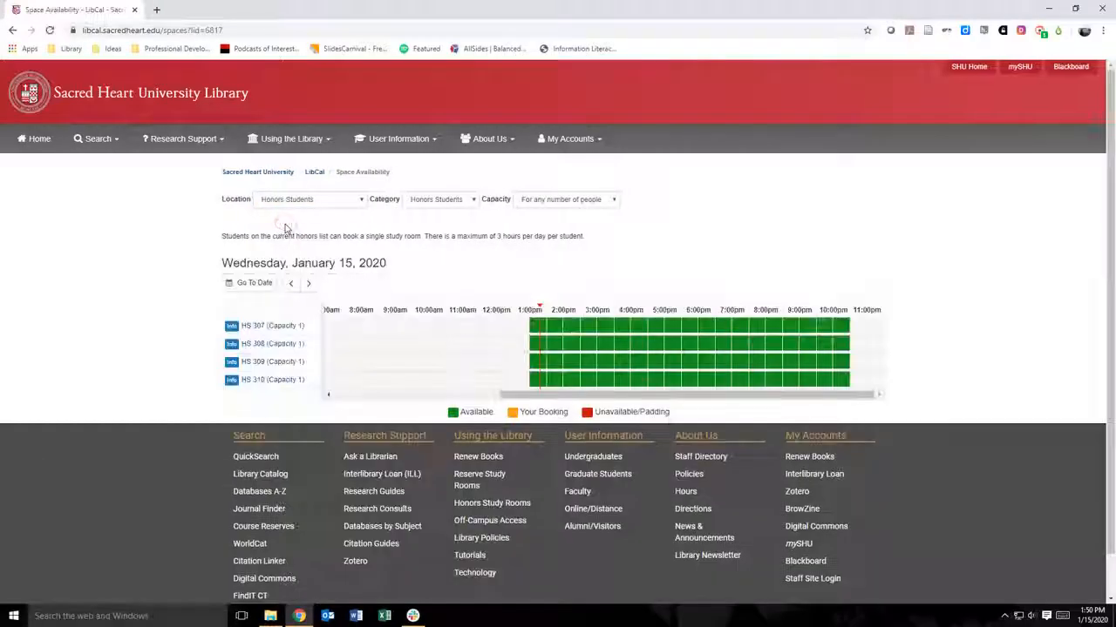